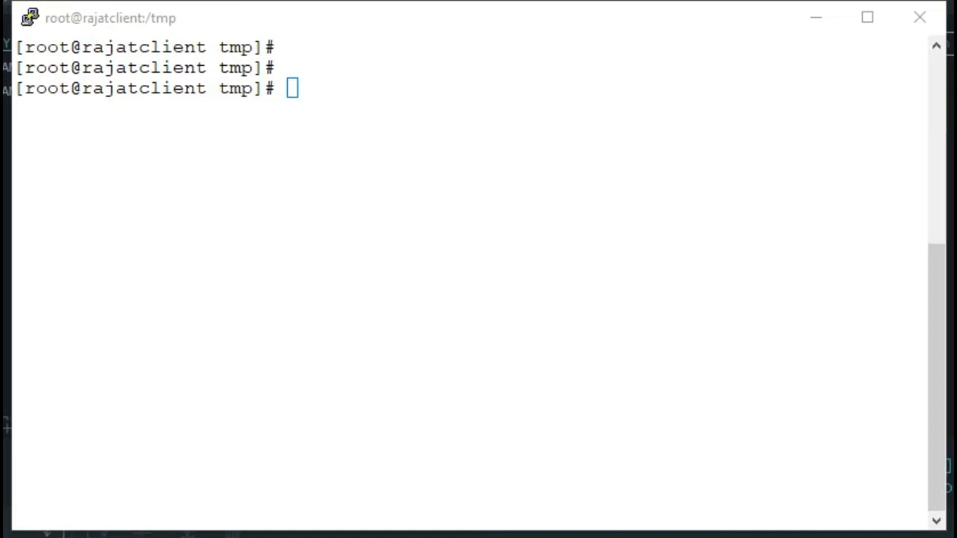
Step: Run systemctl start rc-local and systemctl status rc-local; status shows inactive, executable condition unmet
text(sys)
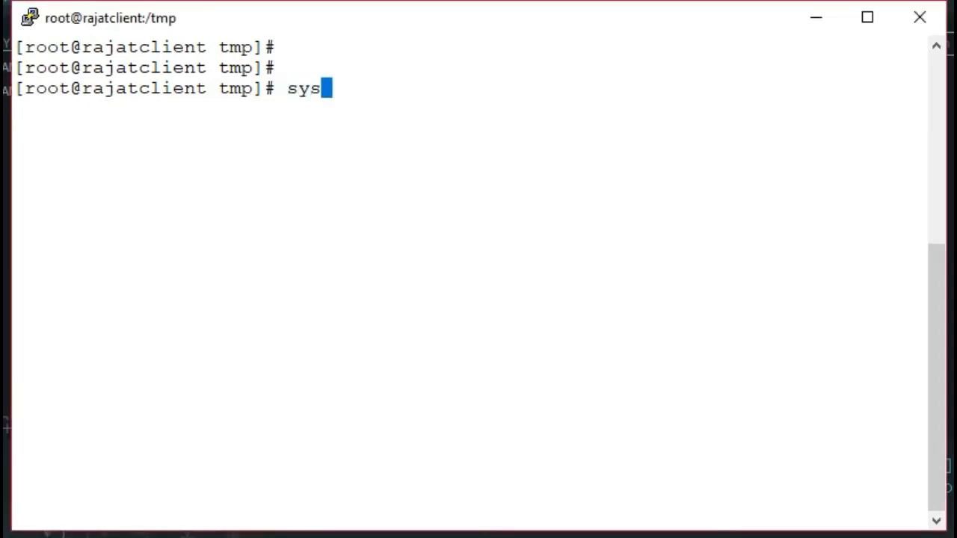
text(temctl s)
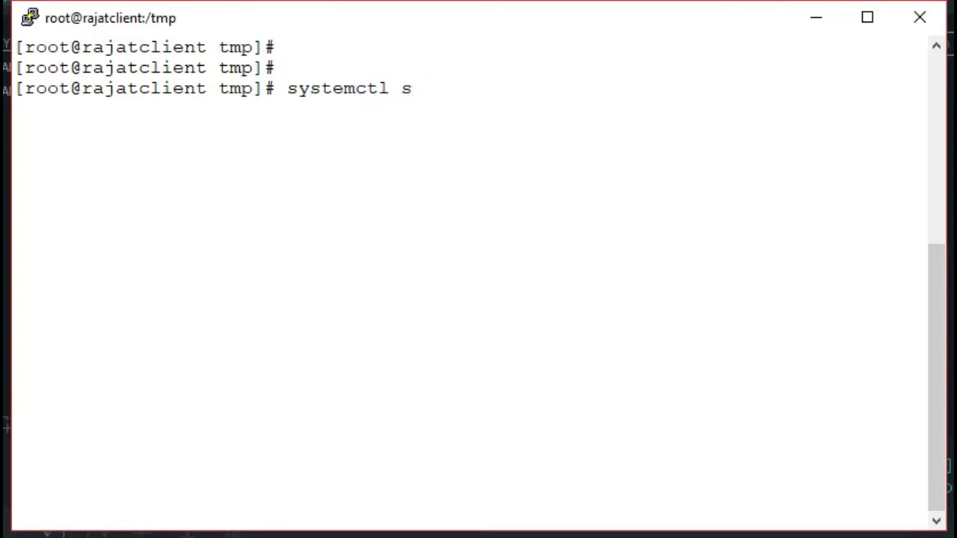
text(tart rc-local)
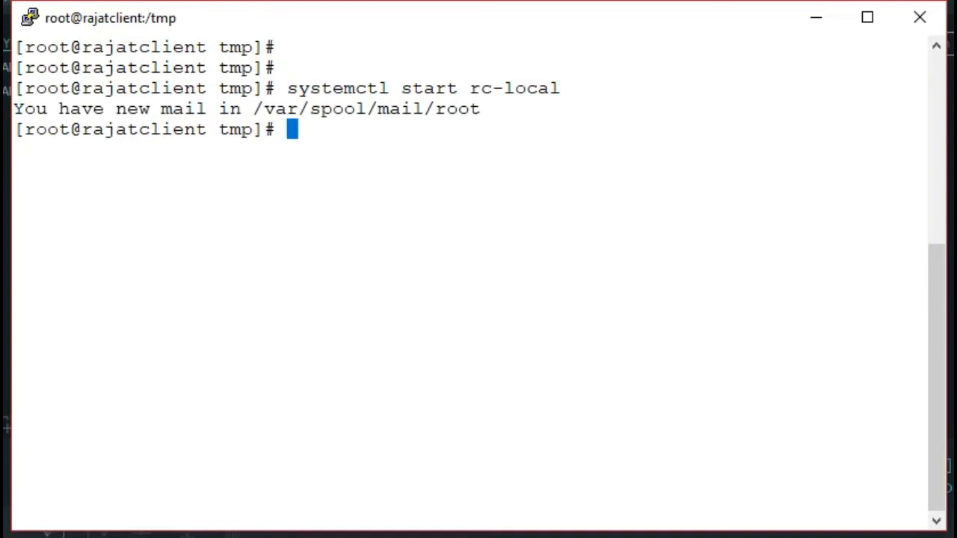
text(systemctl start rc-local)
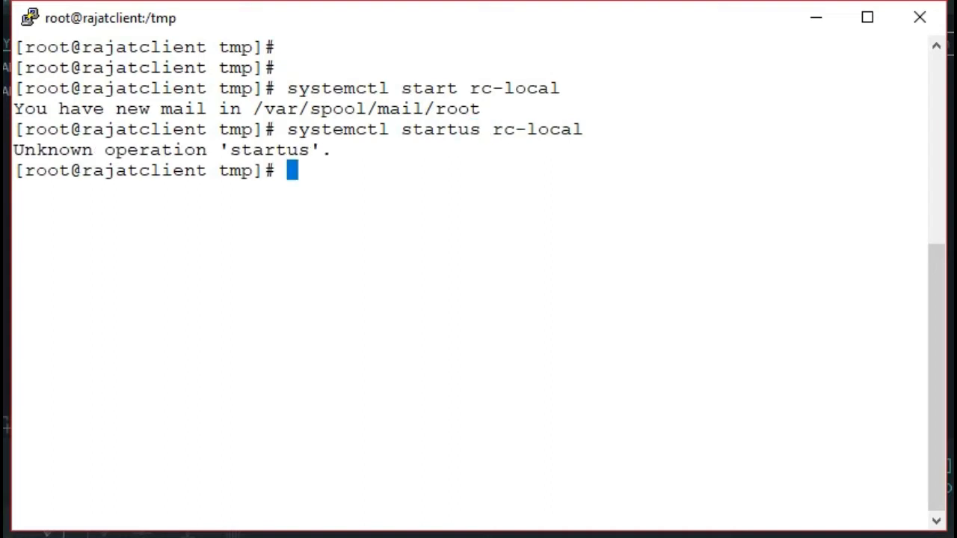
key(Up)
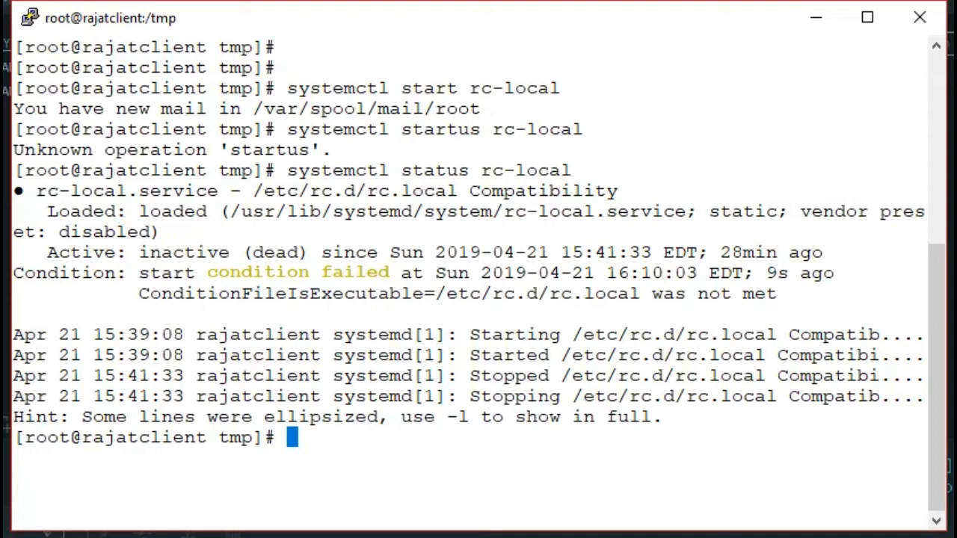
Step: Run chmod 755 /etc/rc.d/rc.local using the copied path, then restart and recheck rc-local
double_click(537, 293)
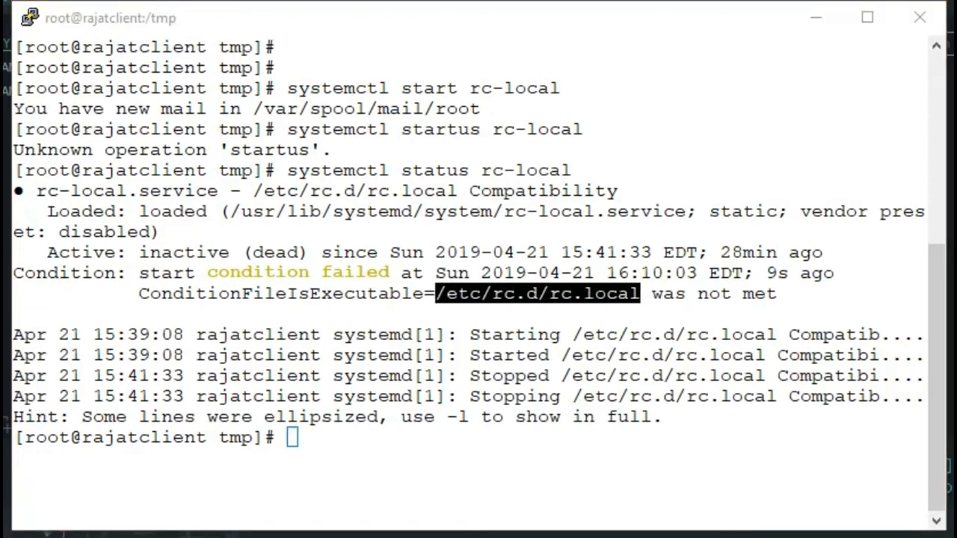
text(c)
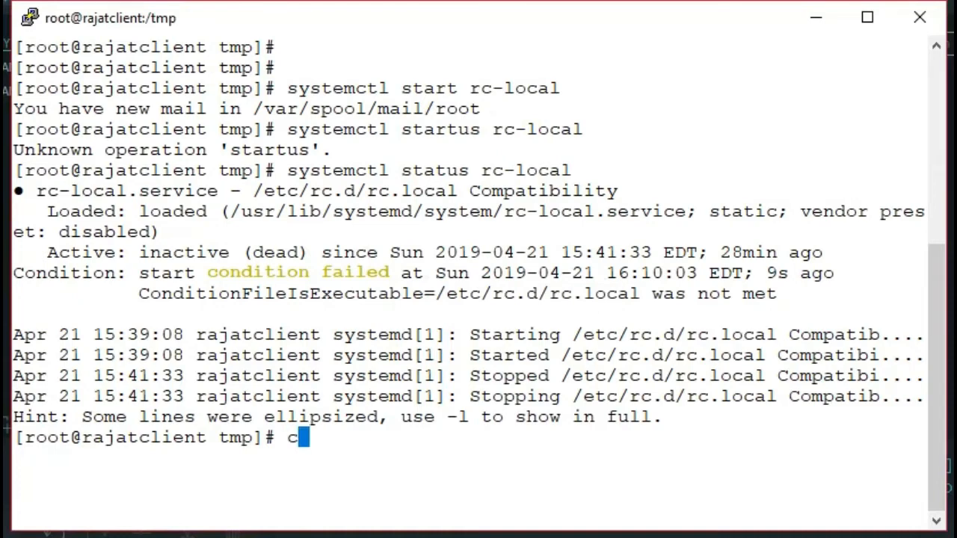
text(hmod)
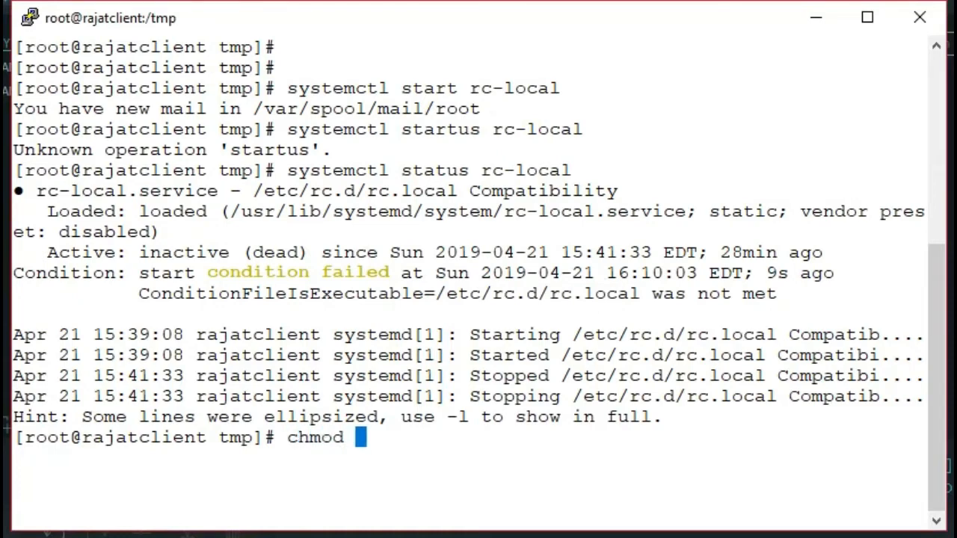
text(755 /etc/rc.d/rc.local)
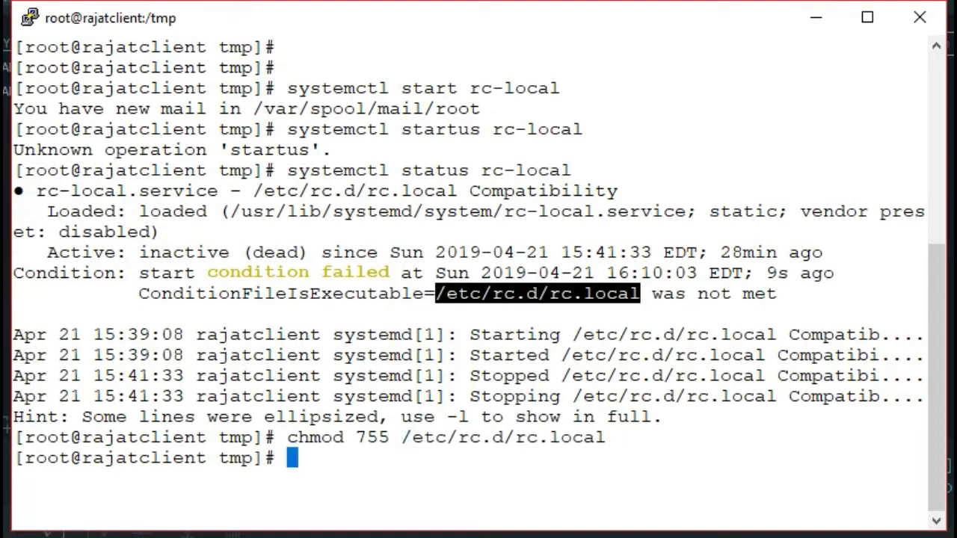
text(systemctl status rc-local)
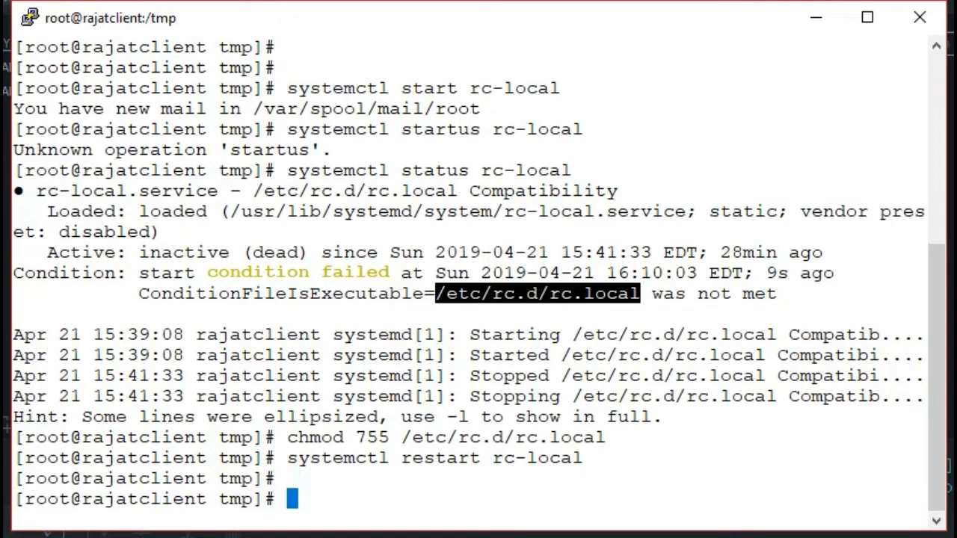
Step: Run systemctl status rc-local again, now showing active (exited), and copy the command text
text(systemctl status rc-local)
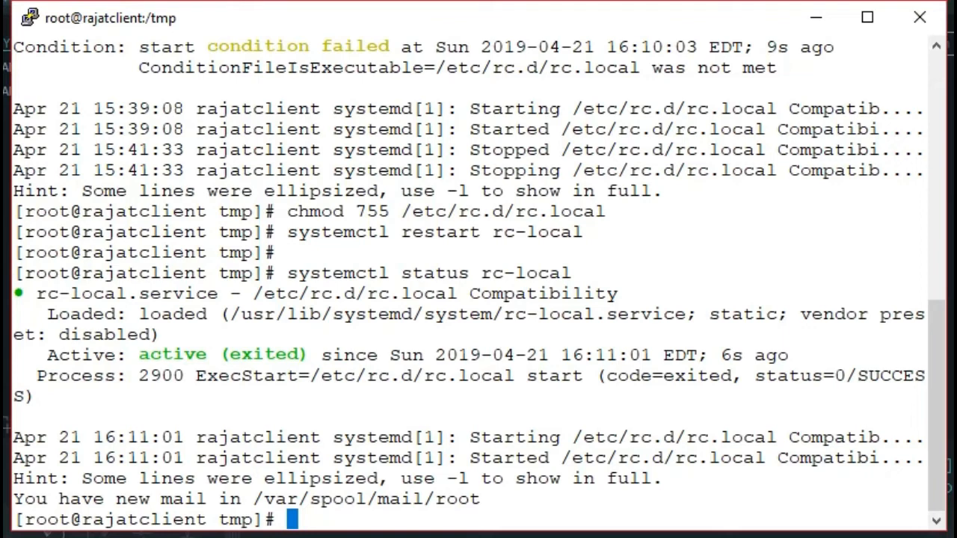
double_click(359, 293)
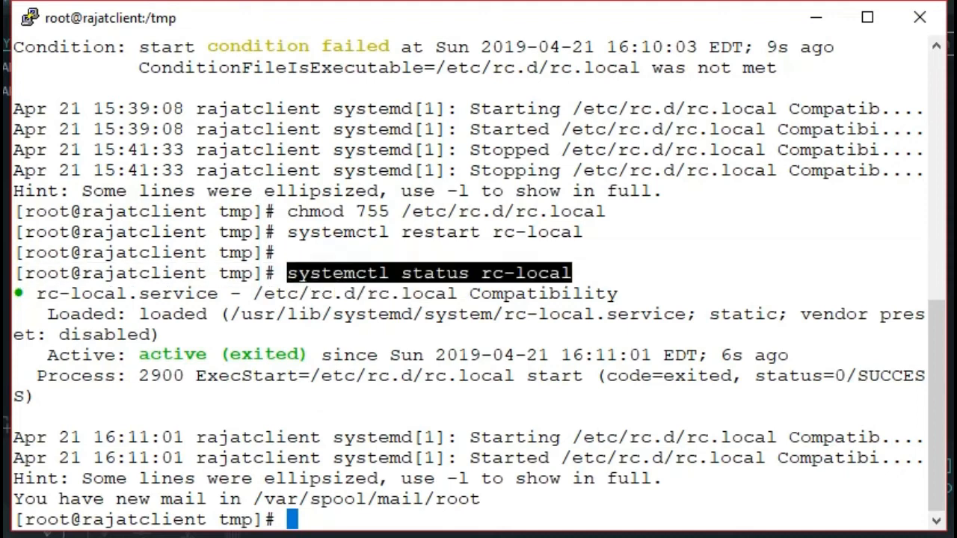
Step: Run systemctl enable rc-local and enter vi /etc/rc.local at the prompt
text(systemctl enable rc-local)
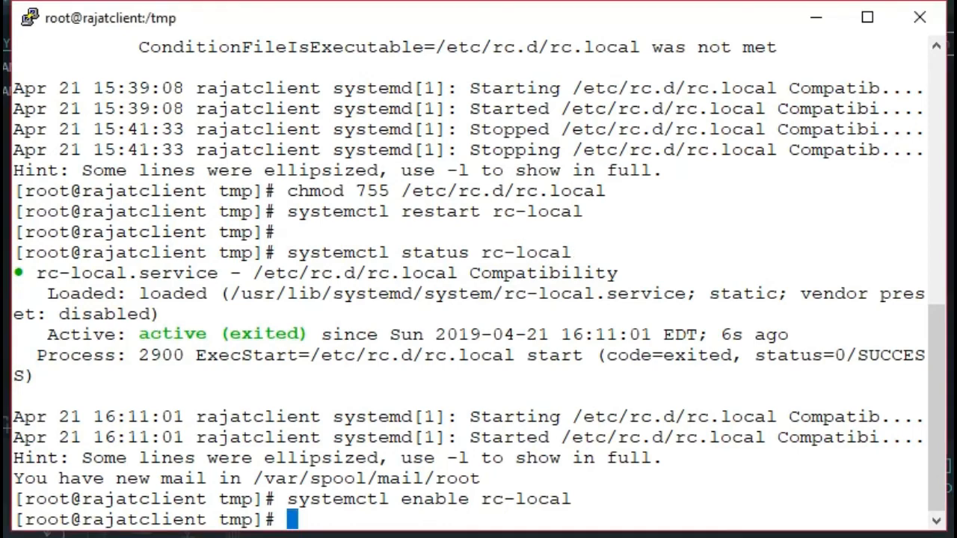
text(vi /etc/)
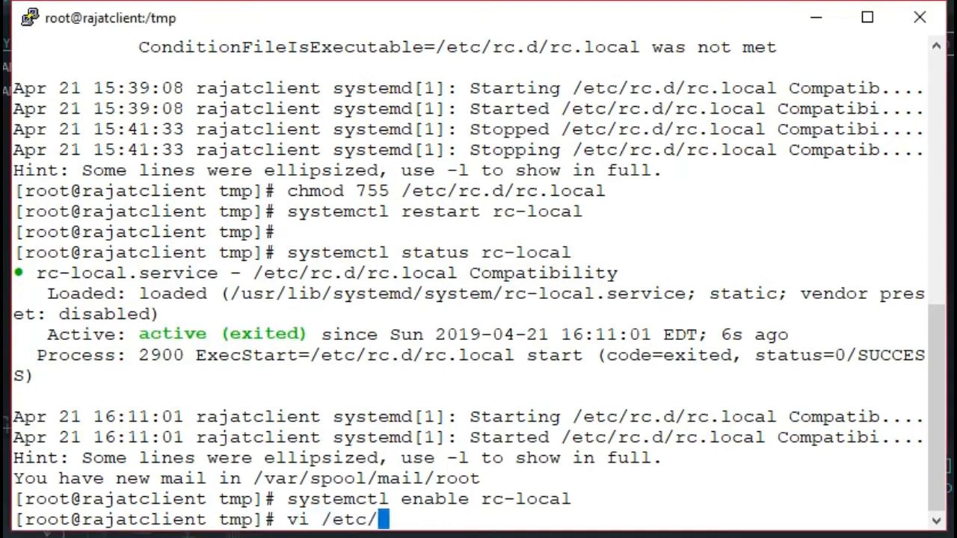
text(rc.local)
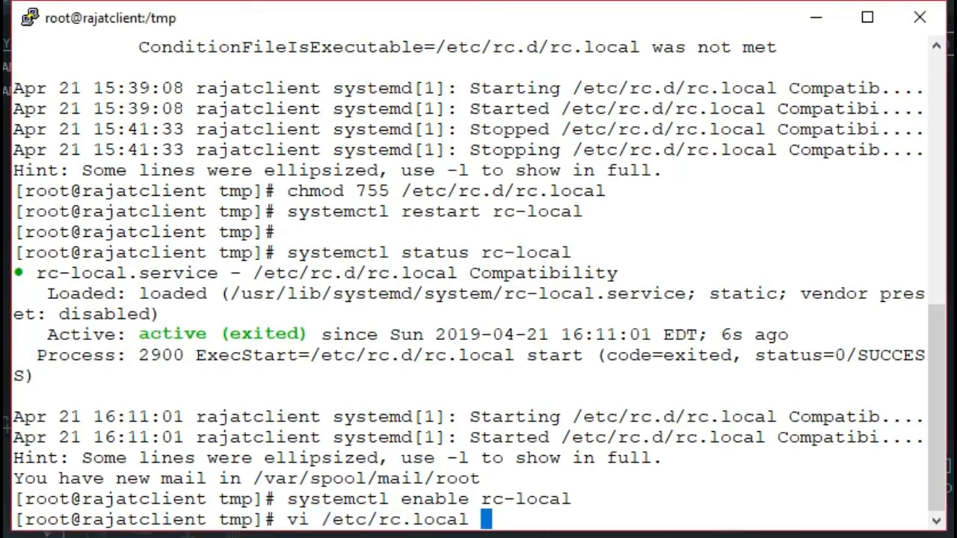